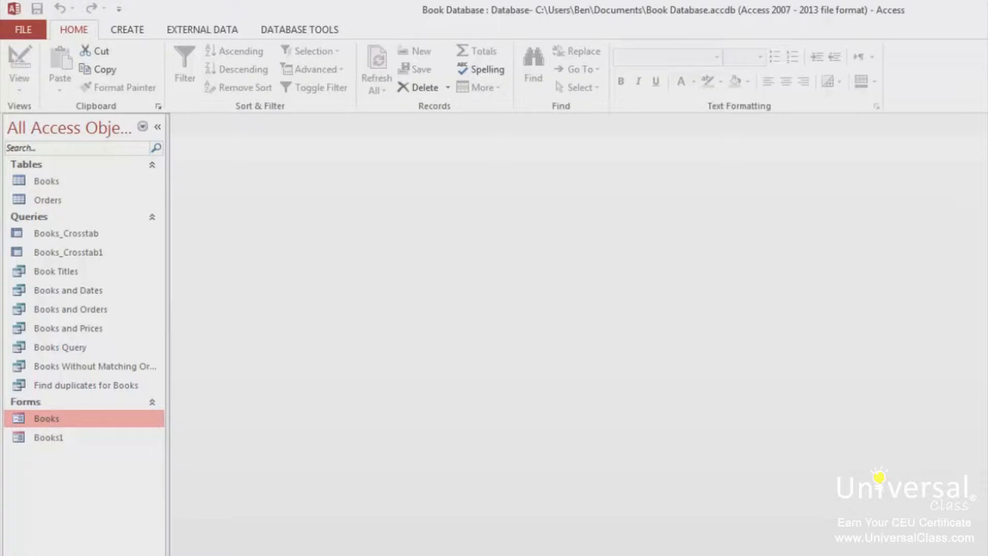
- Open the Books and Orders query in Design View and enlarge its table field lists
click(70, 309)
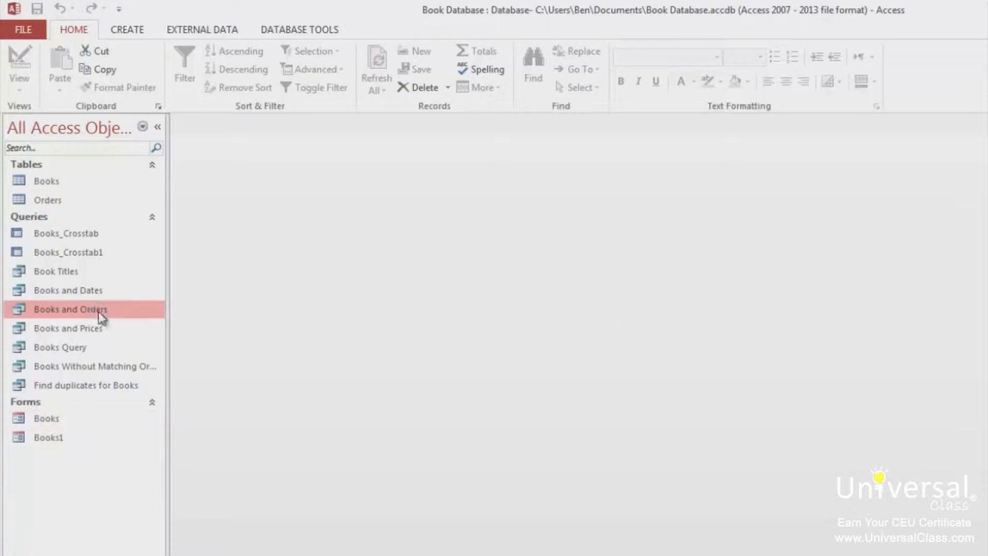
double_click(69, 309)
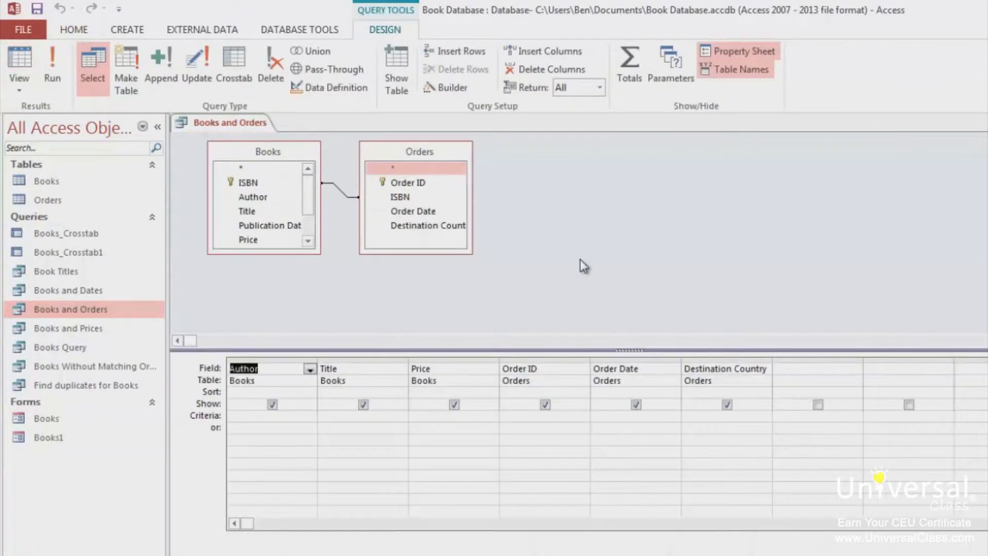
mouse_move(374, 234)
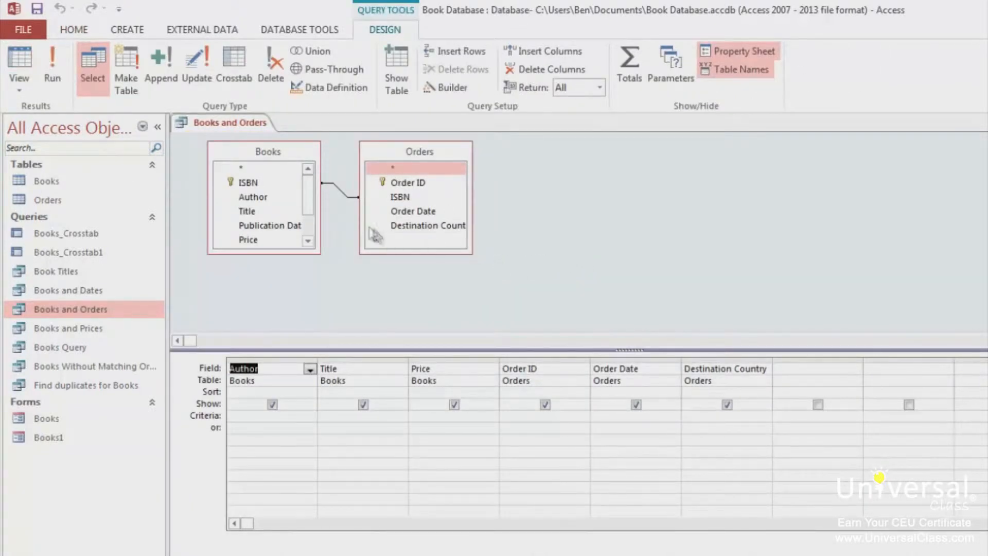
drag(315, 256, 345, 297)
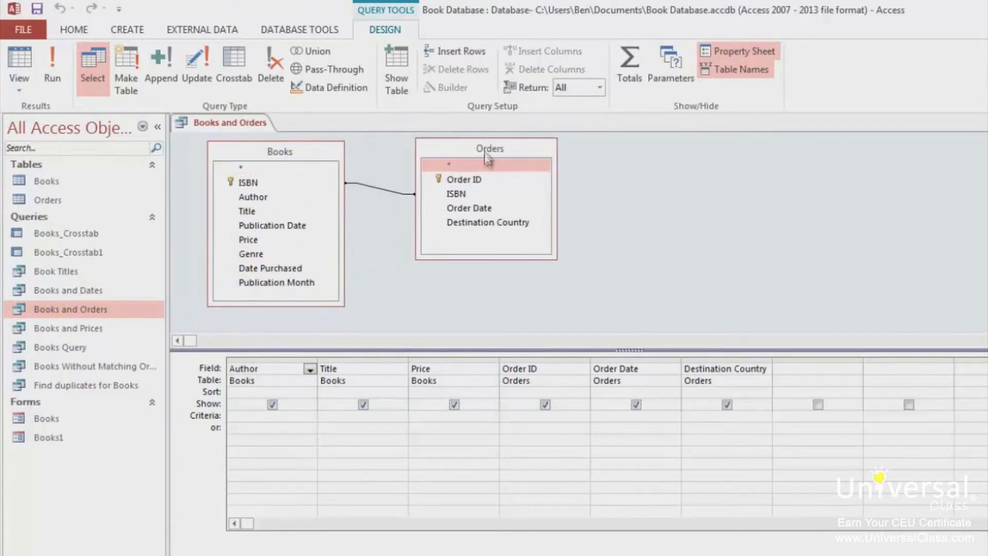
mouse_move(644, 297)
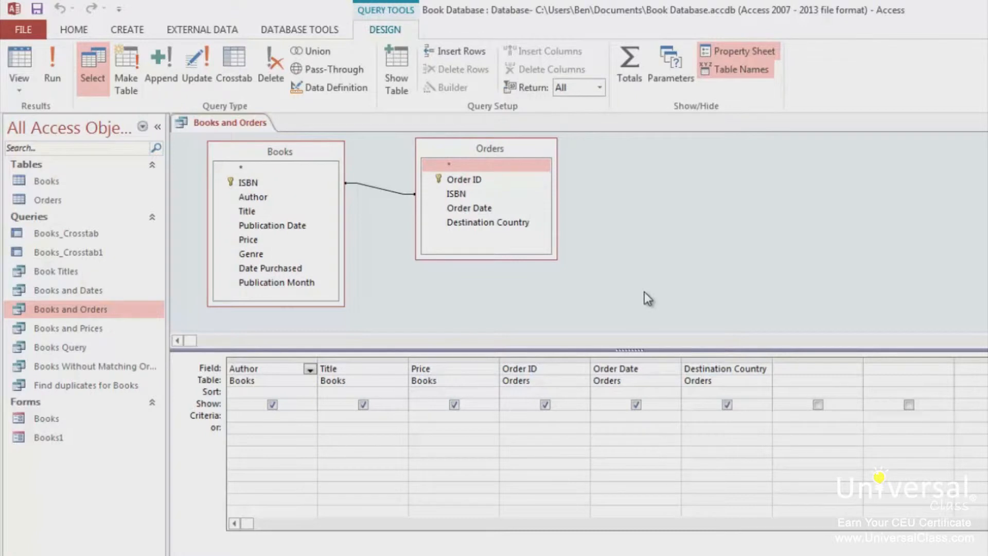
mouse_move(639, 149)
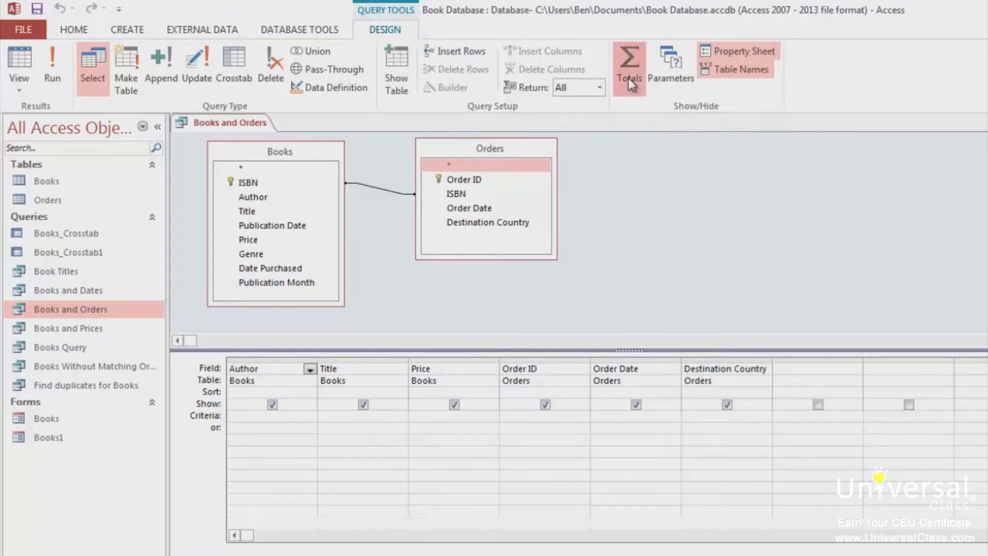
- Turn on Totals so every Books and Orders field is set to Group By
click(628, 62)
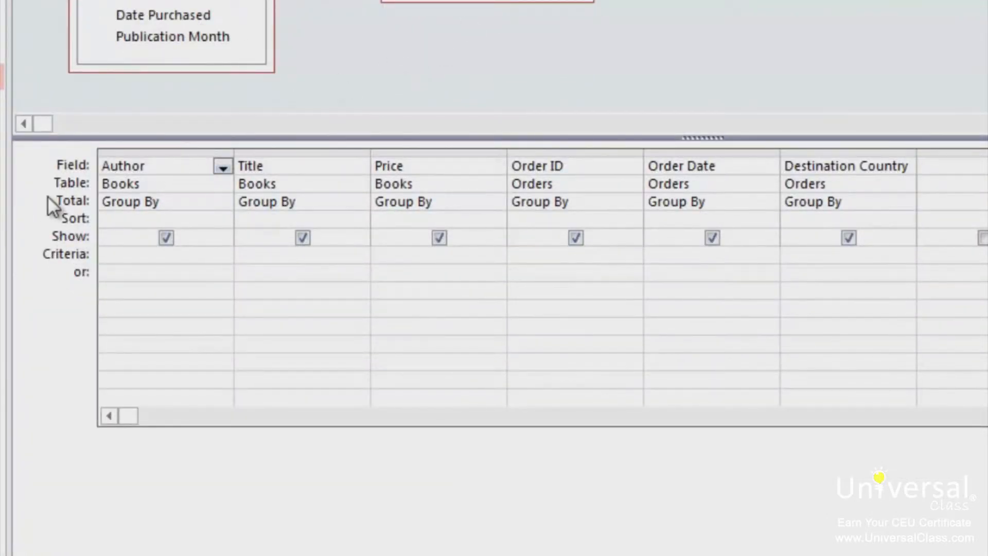
mouse_move(53, 209)
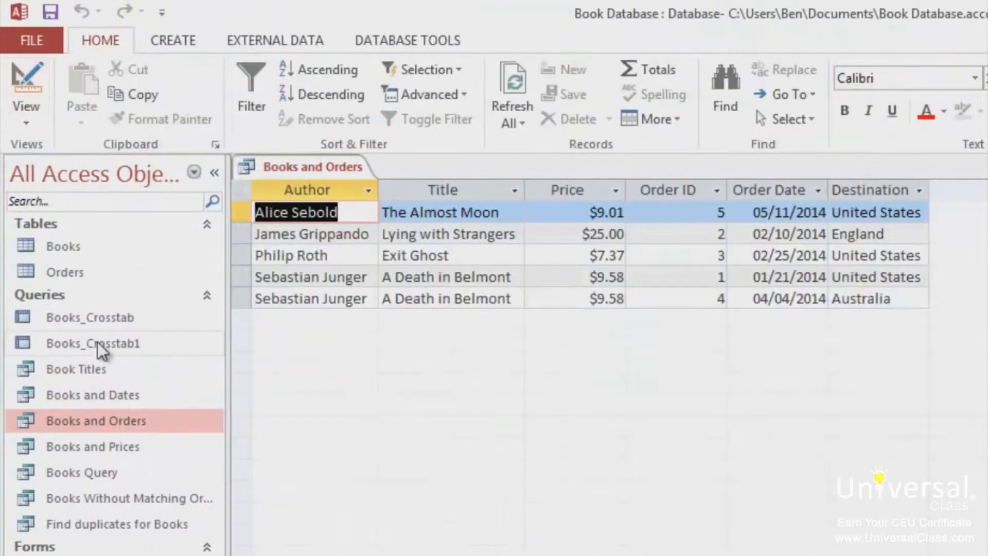
mouse_move(151, 392)
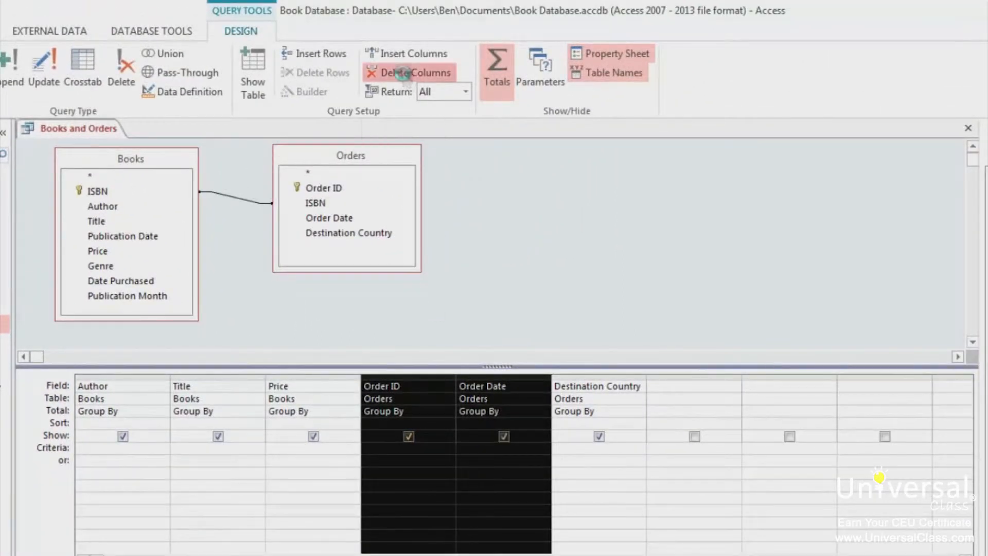
- Delete the Order ID and Order Date columns from the query grid
click(407, 72)
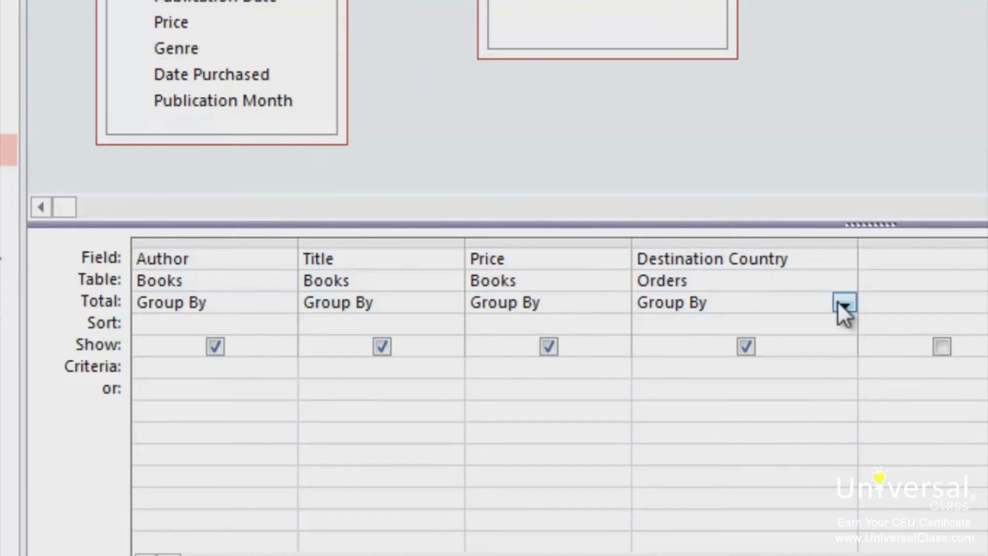
- Set the Destination Country Total to Count
click(843, 303)
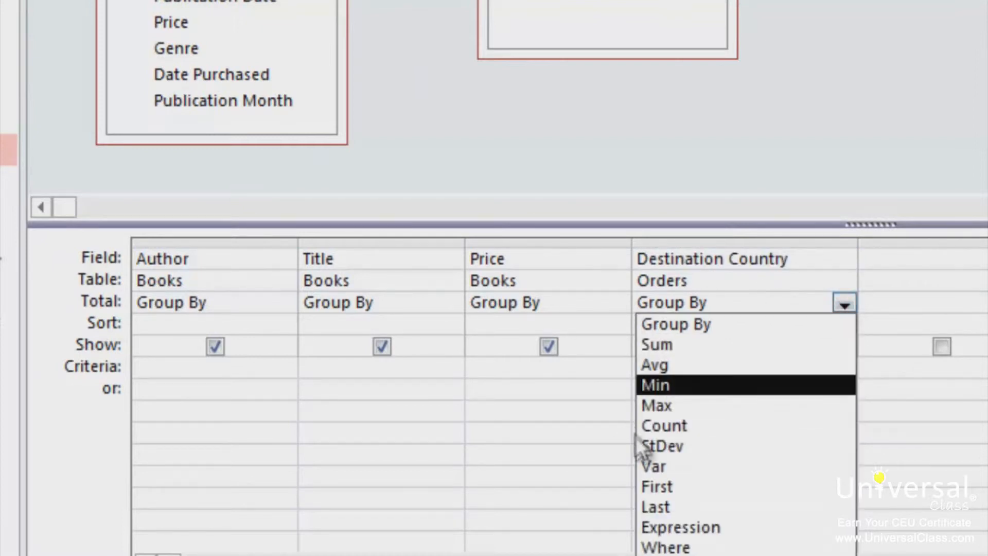
click(664, 426)
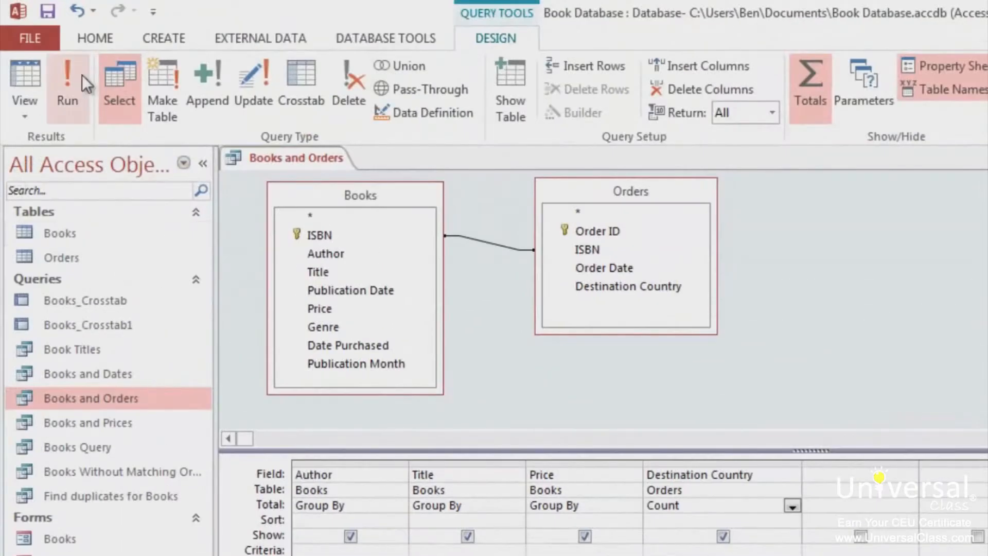
- Run the query and widen the CountOfDestination Country column to its full heading
click(66, 77)
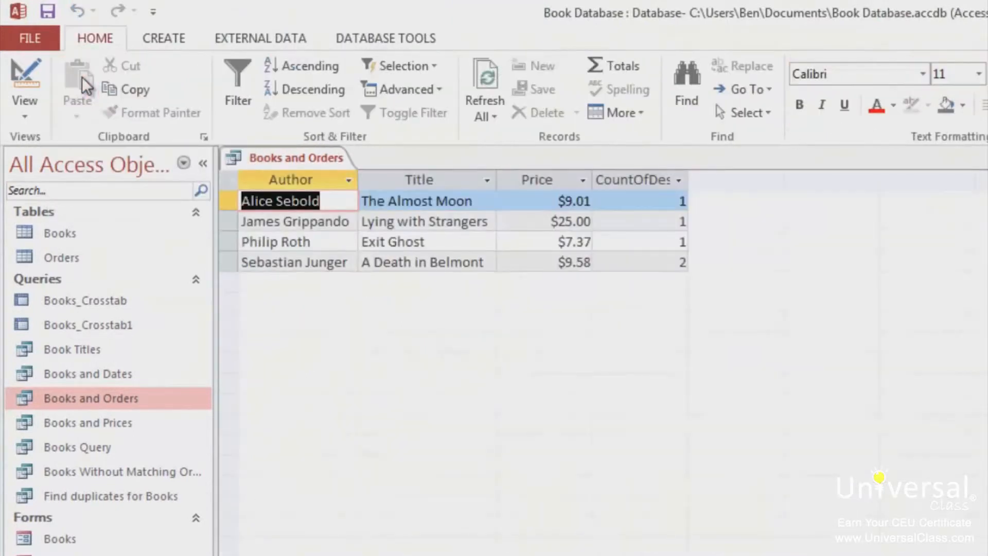
mouse_move(444, 450)
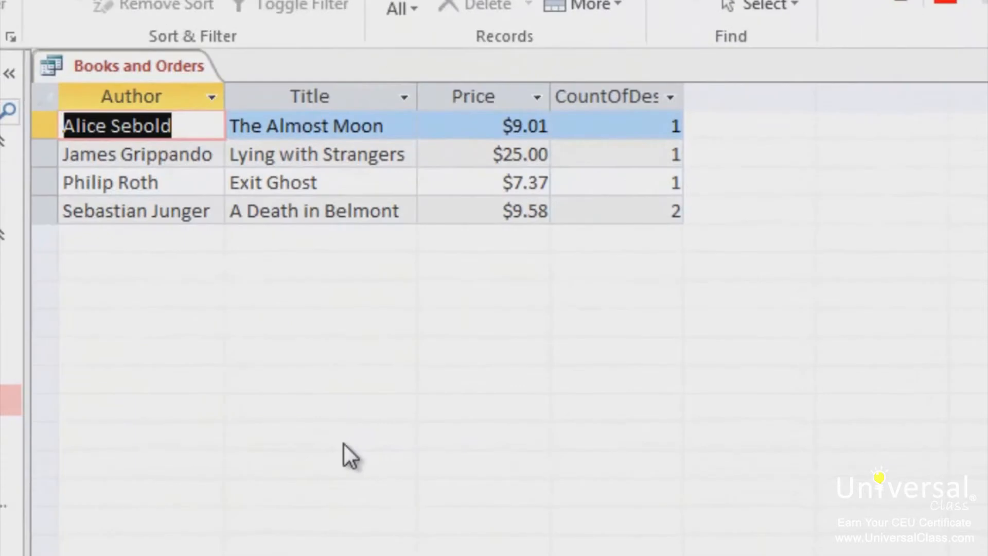
mouse_move(303, 309)
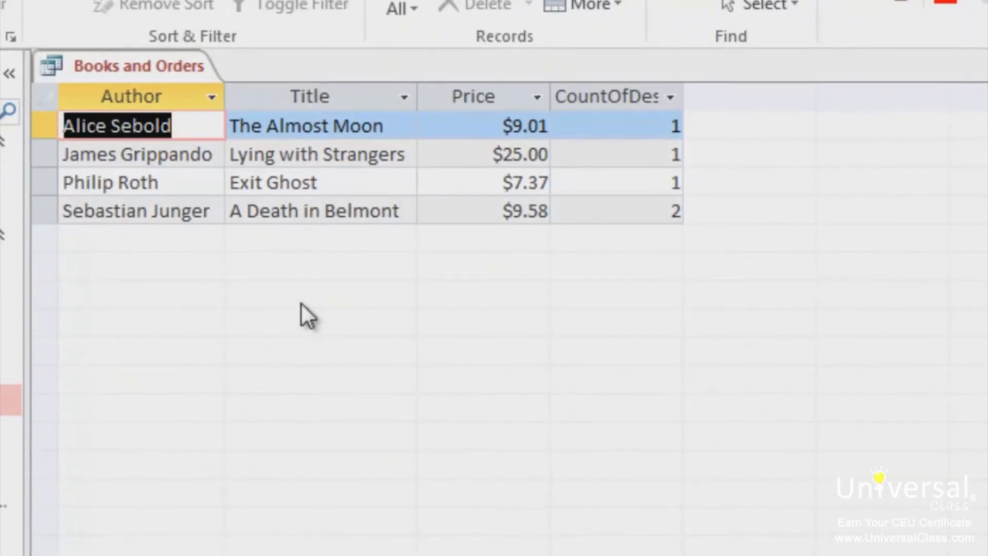
mouse_move(558, 273)
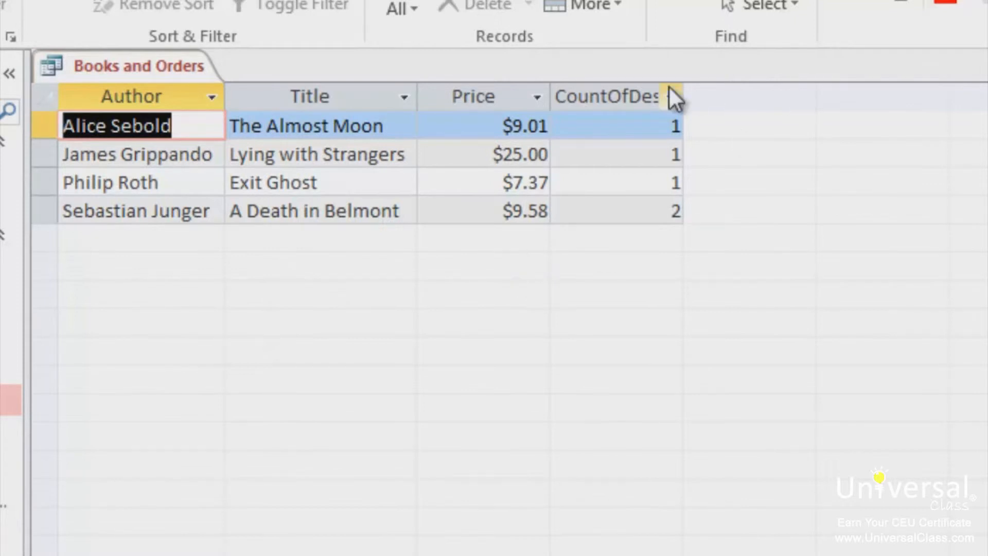
drag(682, 96, 920, 97)
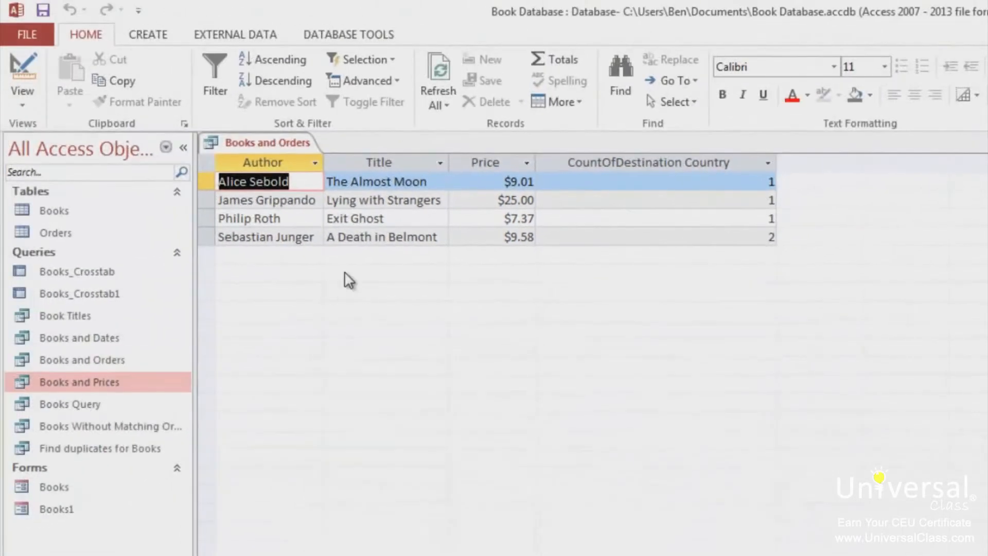
- Open the Books and Prices query and switch it to Design View
double_click(78, 382)
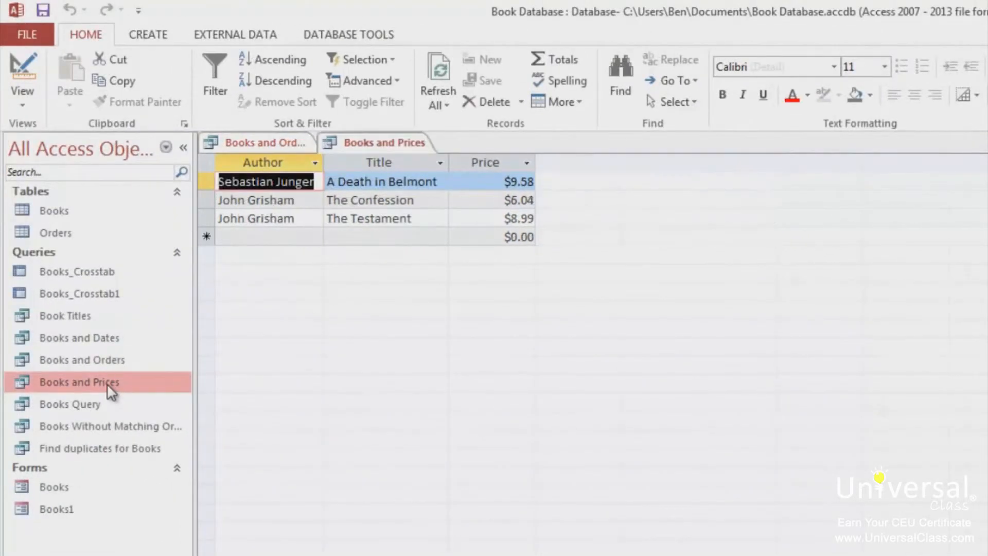
mouse_move(300, 434)
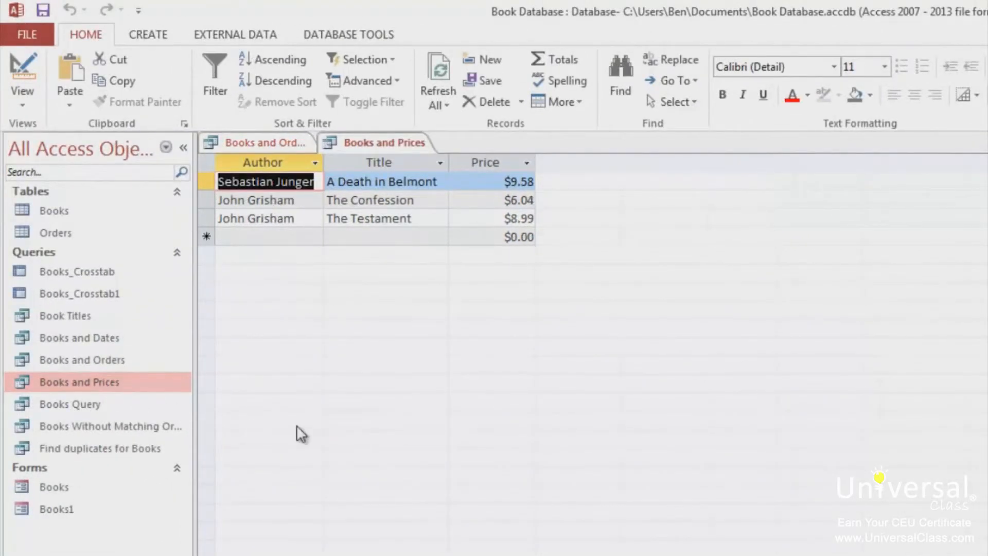
mouse_move(303, 421)
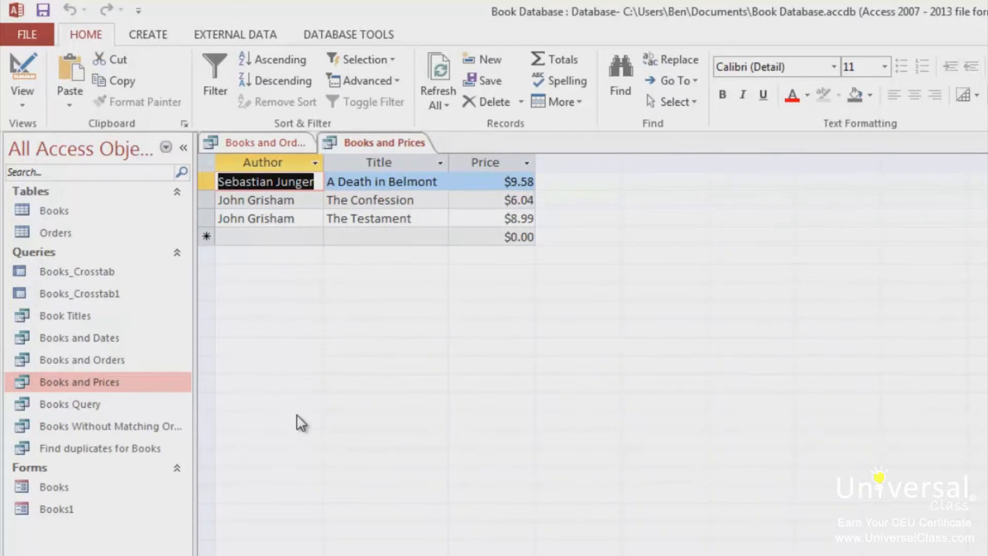
mouse_move(357, 343)
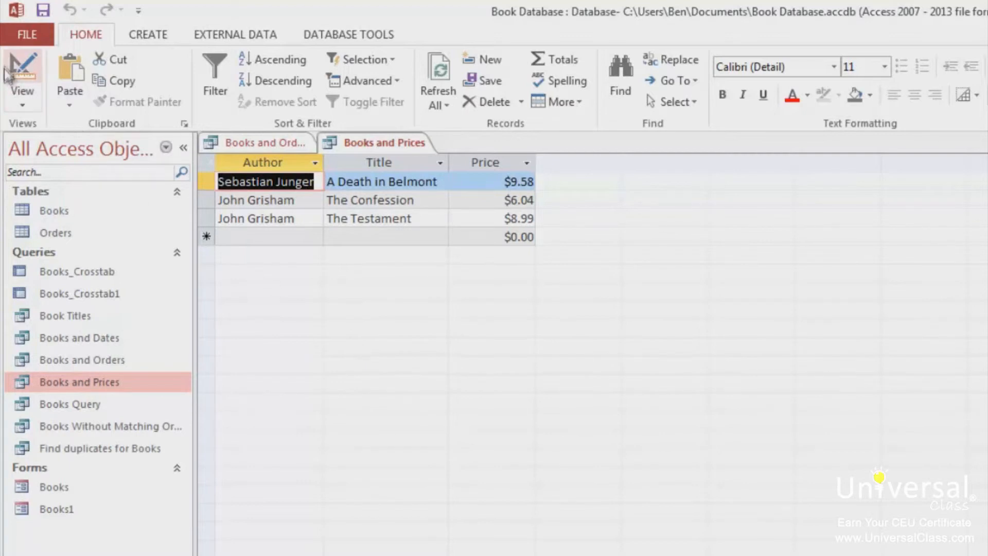
click(22, 72)
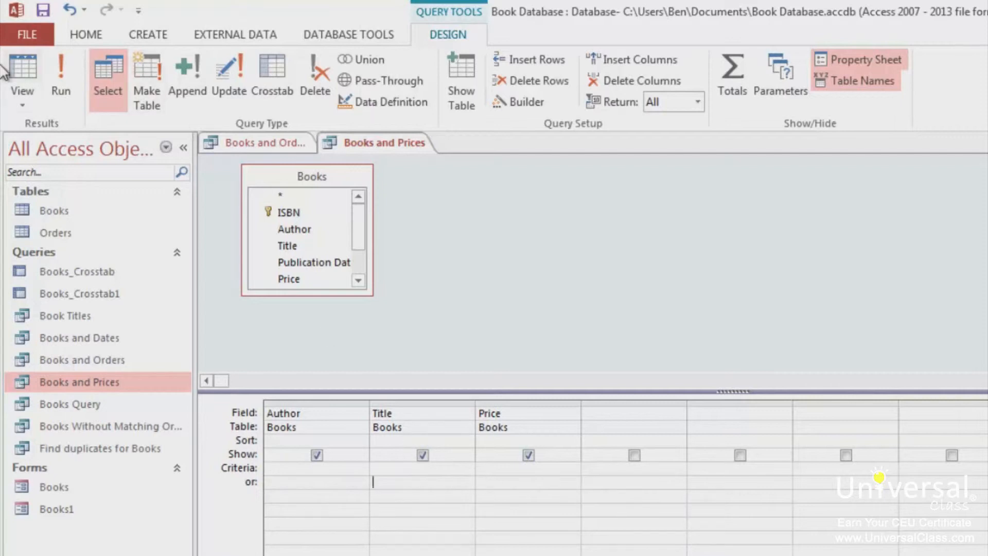
mouse_move(56, 75)
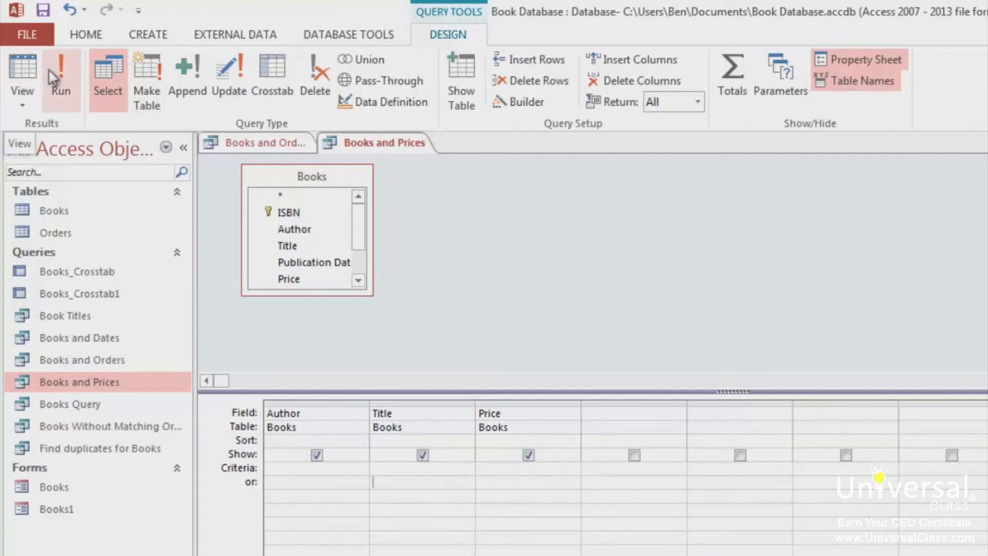
- Run Books and Prices, add a datasheet Total row at the Price cell, and return to design
click(59, 66)
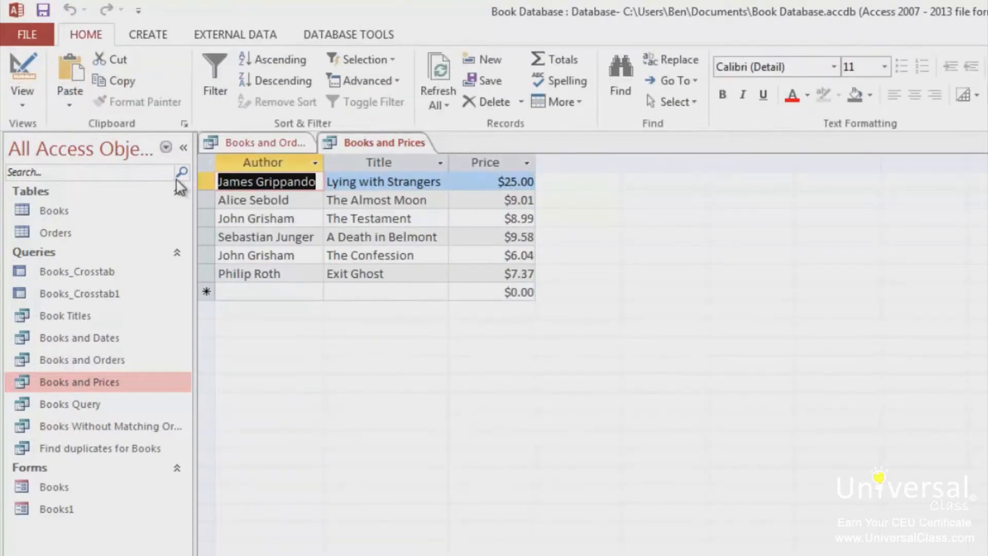
mouse_move(254, 285)
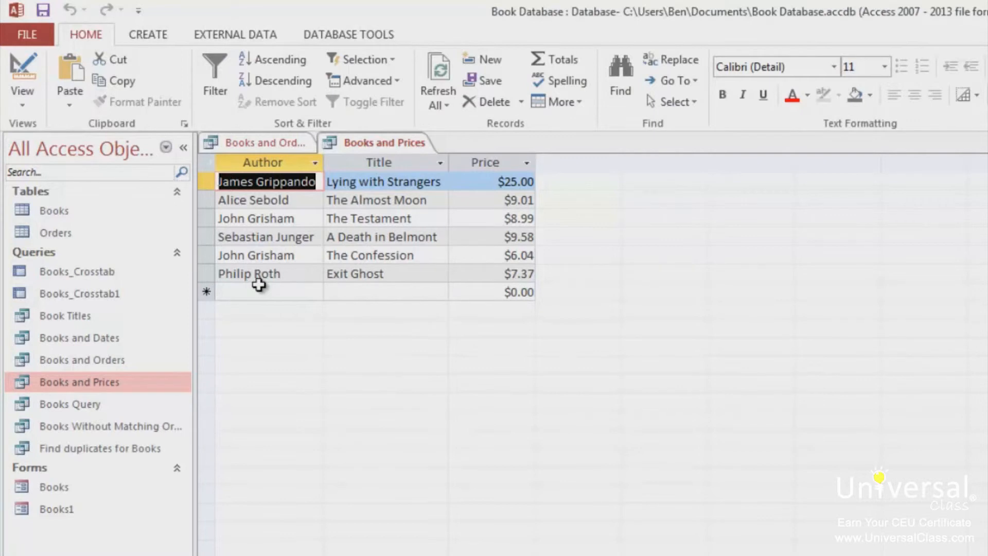
click(554, 60)
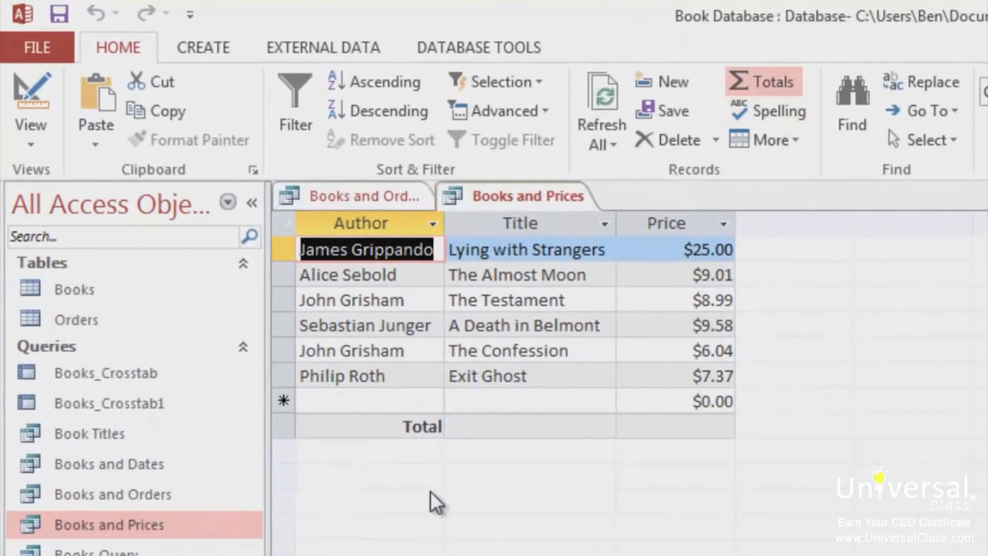
mouse_move(552, 482)
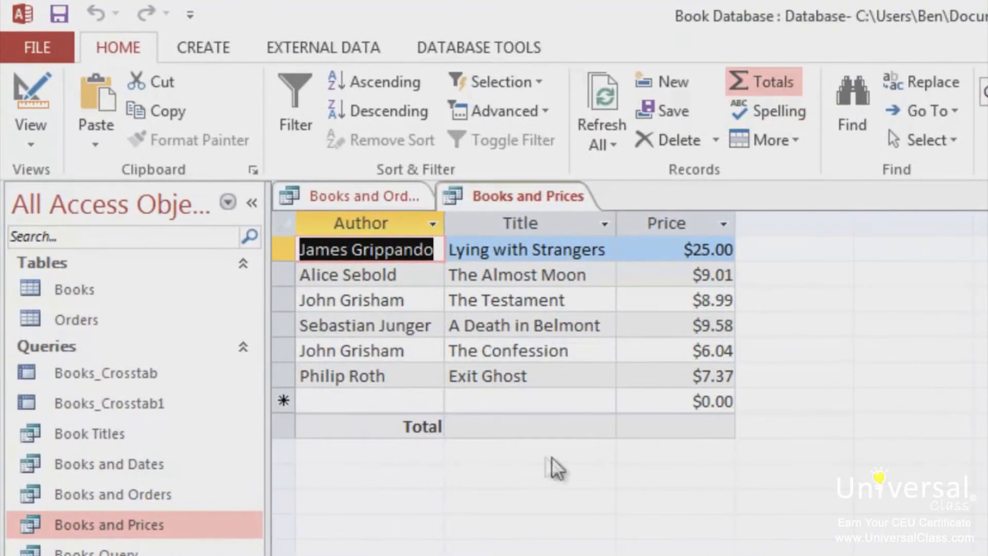
click(638, 429)
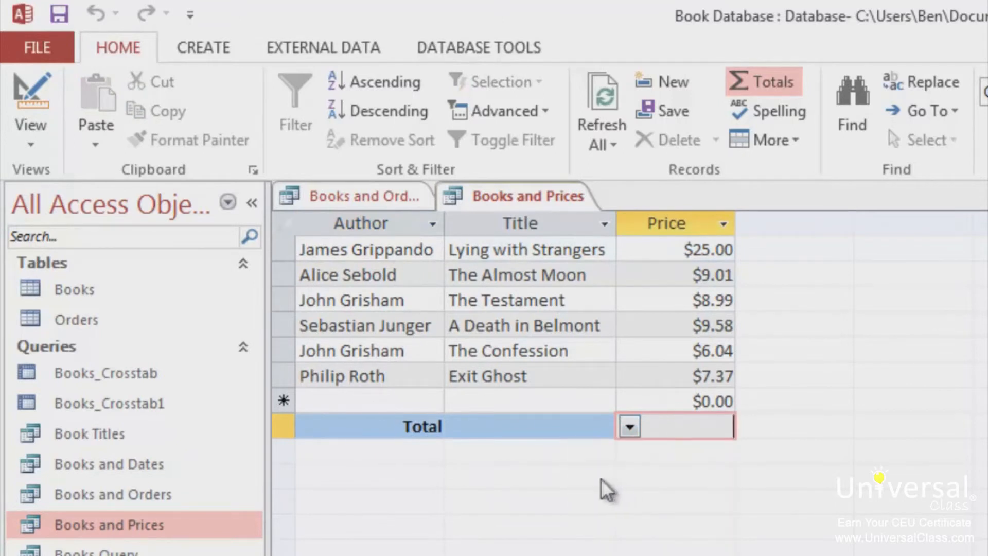
click(631, 439)
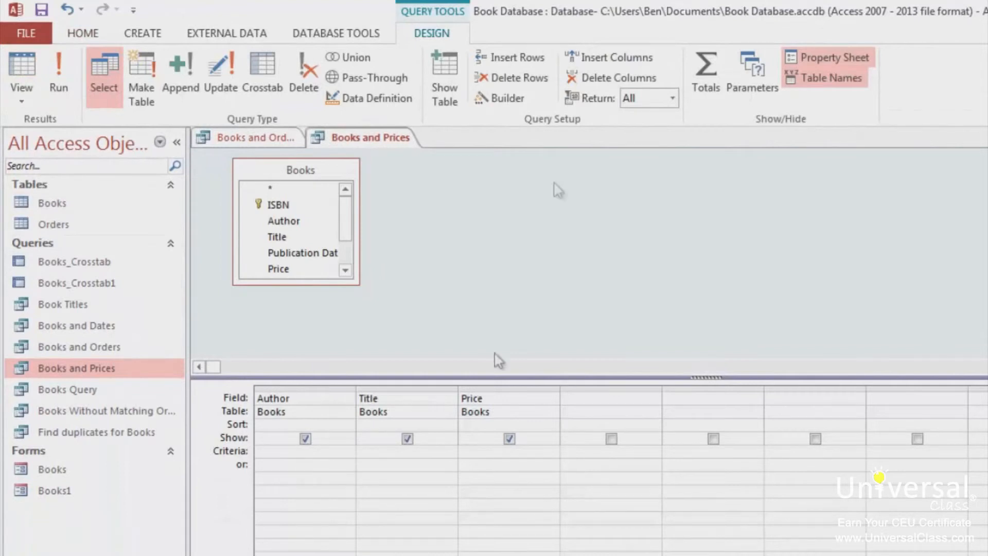
- Turn on Totals, set Price's Total to Where with criterion <10, and run
click(705, 67)
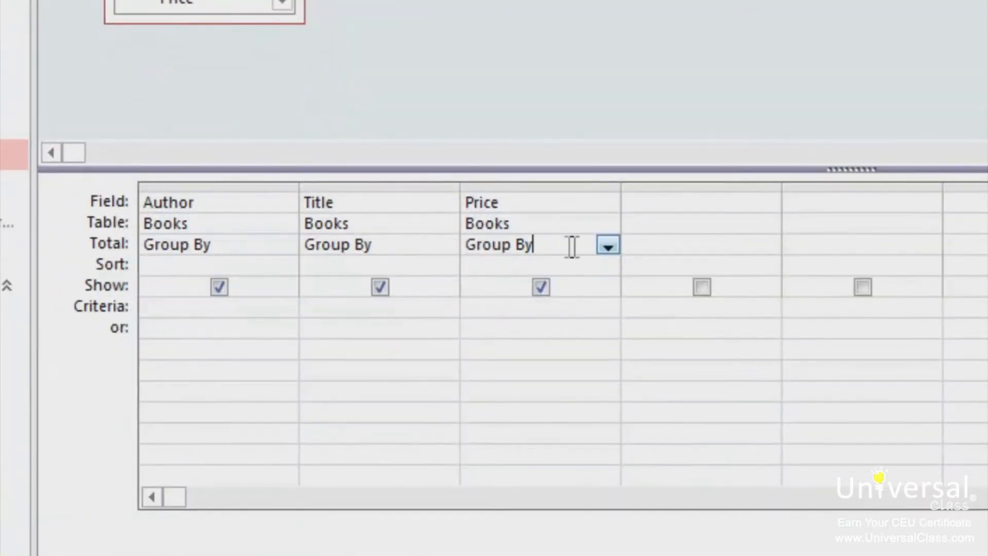
click(607, 245)
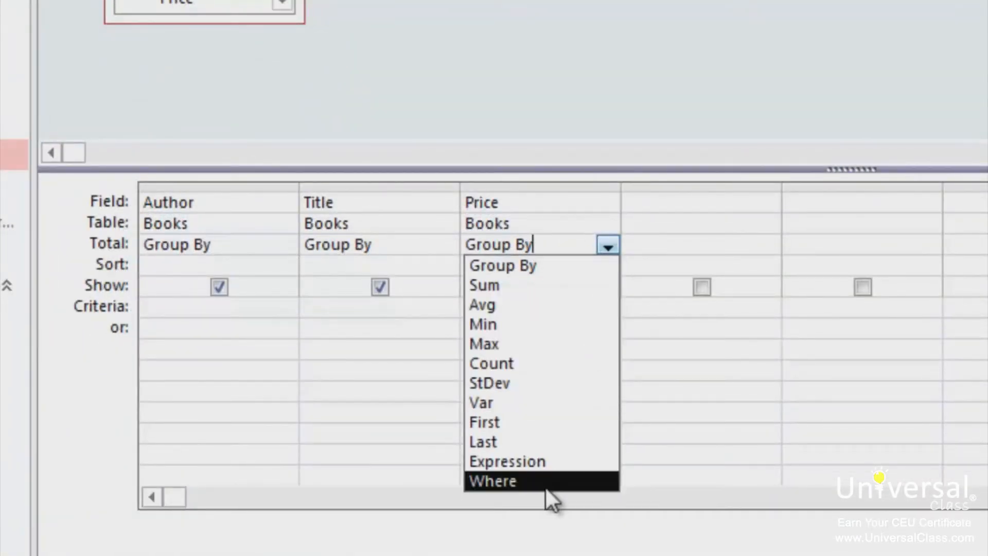
click(500, 481)
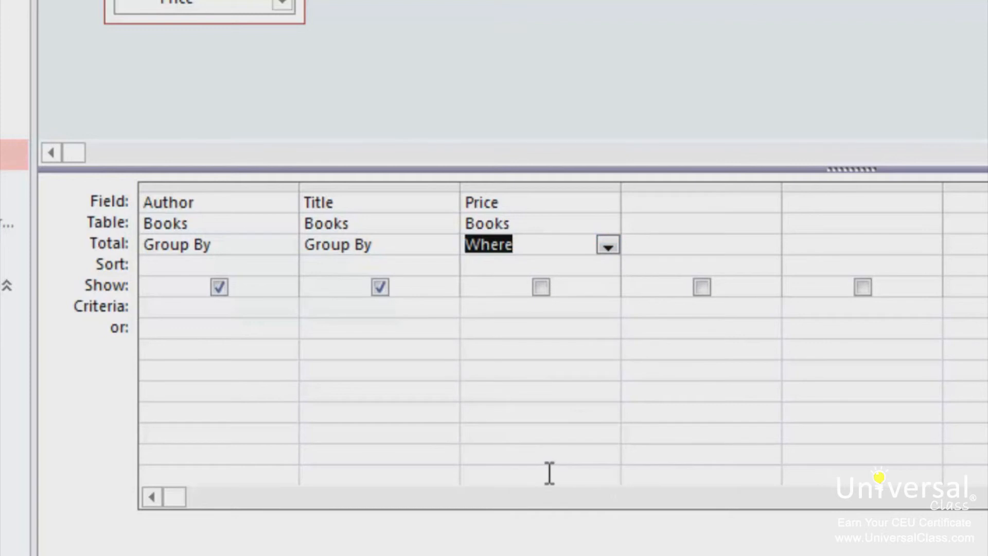
mouse_move(537, 469)
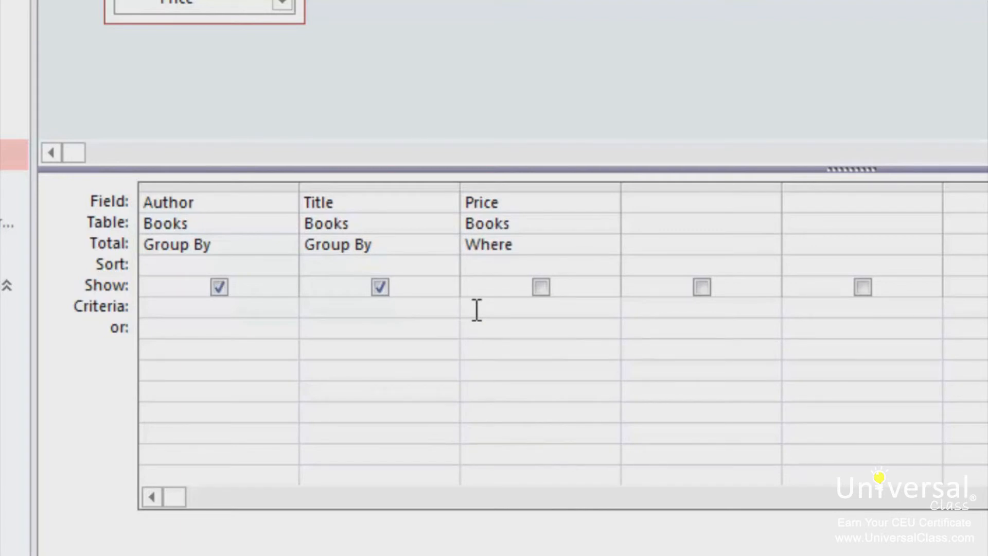
text(<10)
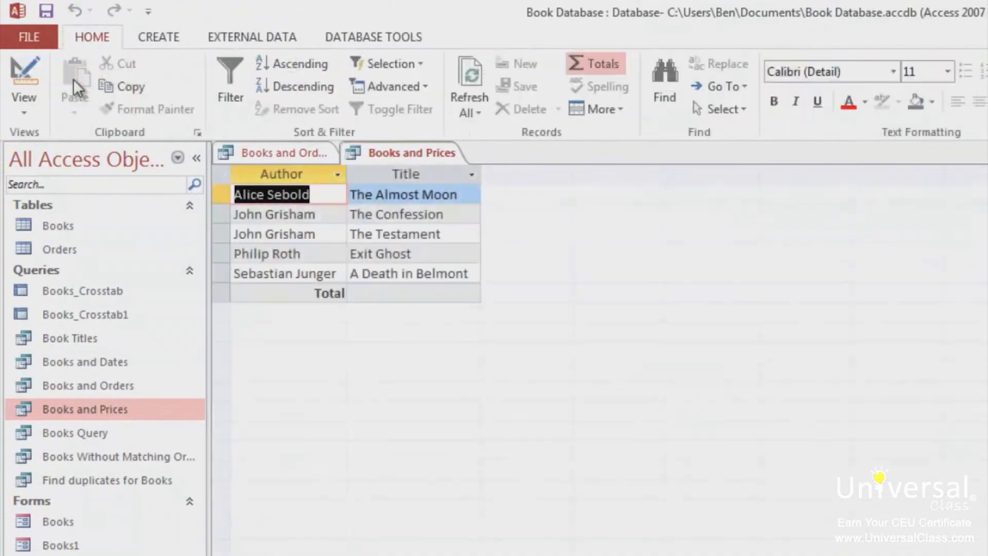
mouse_move(424, 442)
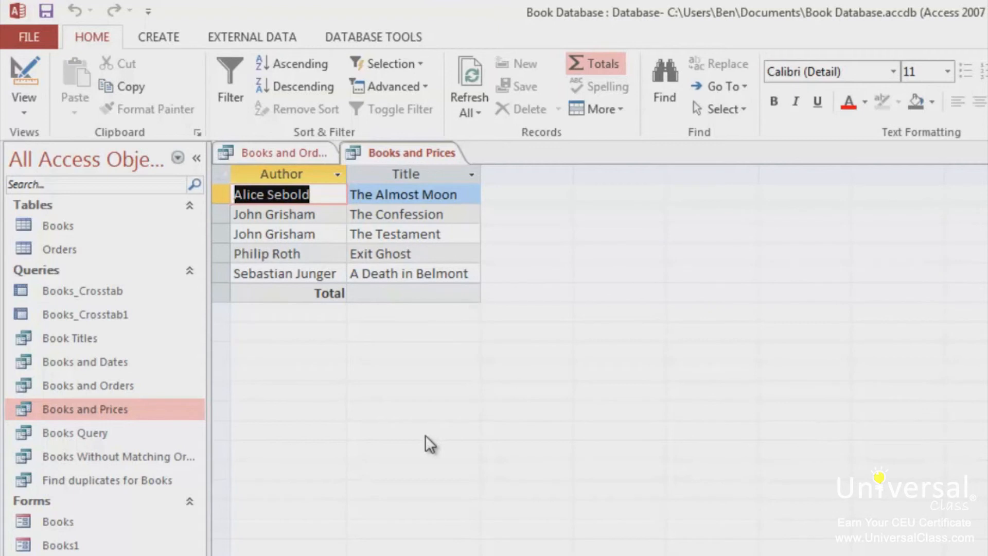
- Switch Books and Prices from the datasheet back to Design View
click(24, 83)
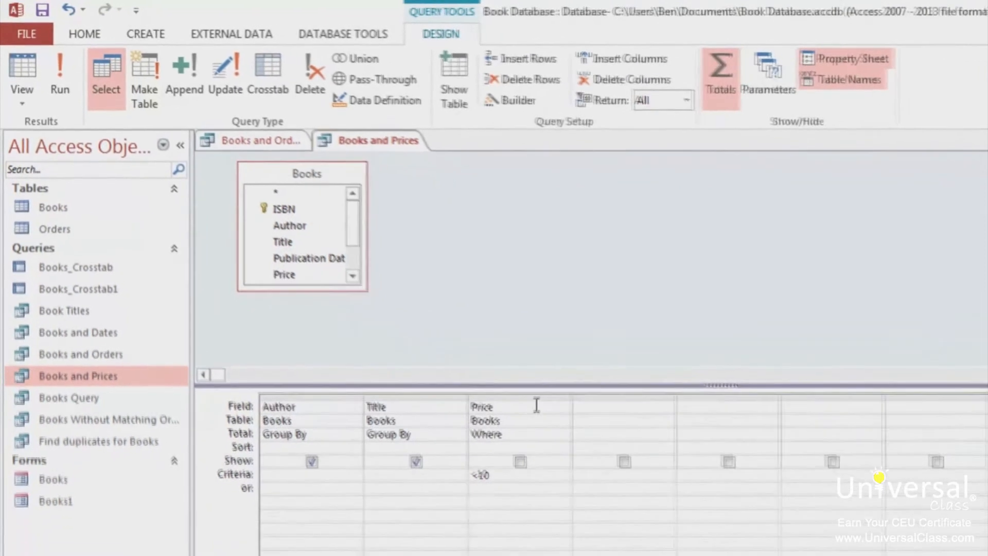
- Add a shown Price field in the fourth column and run the query
click(643, 393)
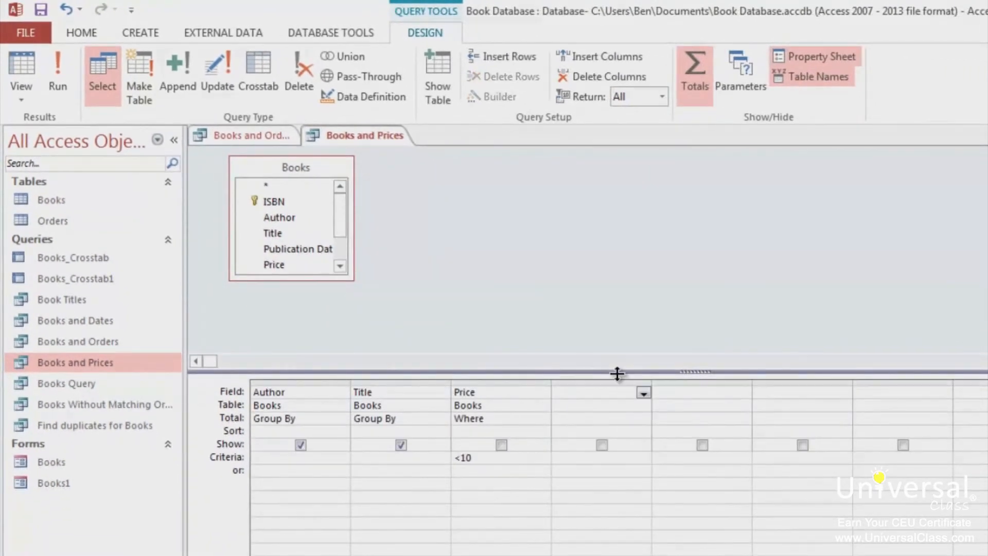
mouse_move(365, 265)
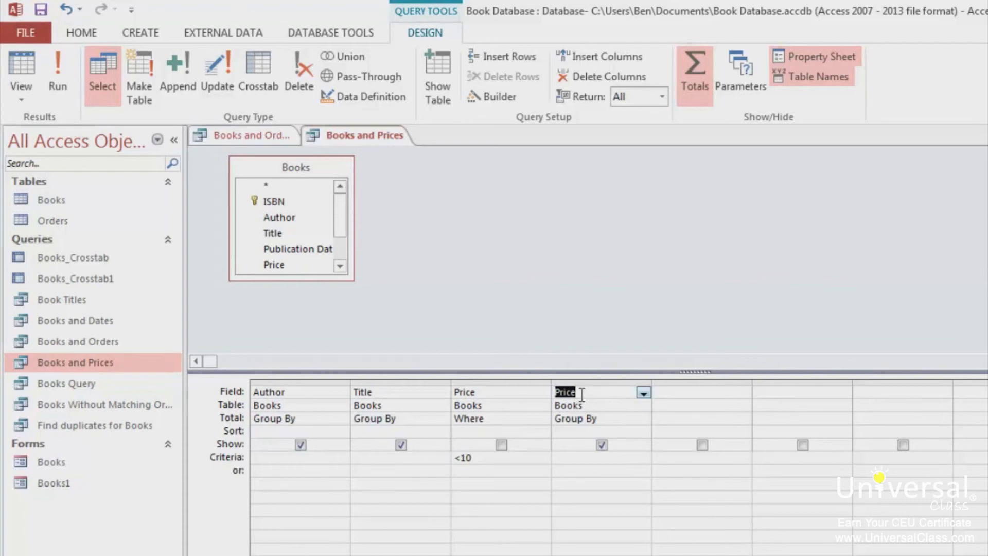
mouse_move(118, 82)
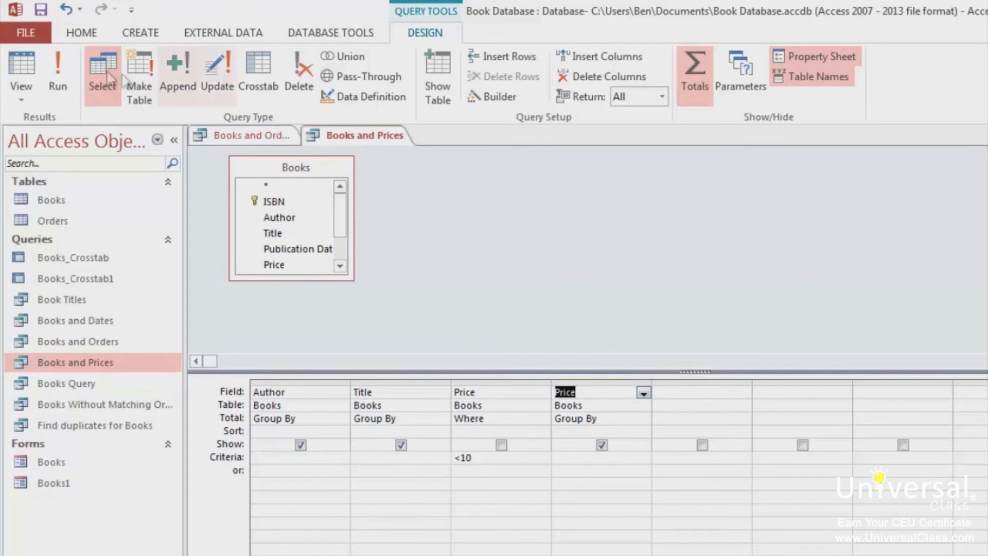
click(58, 72)
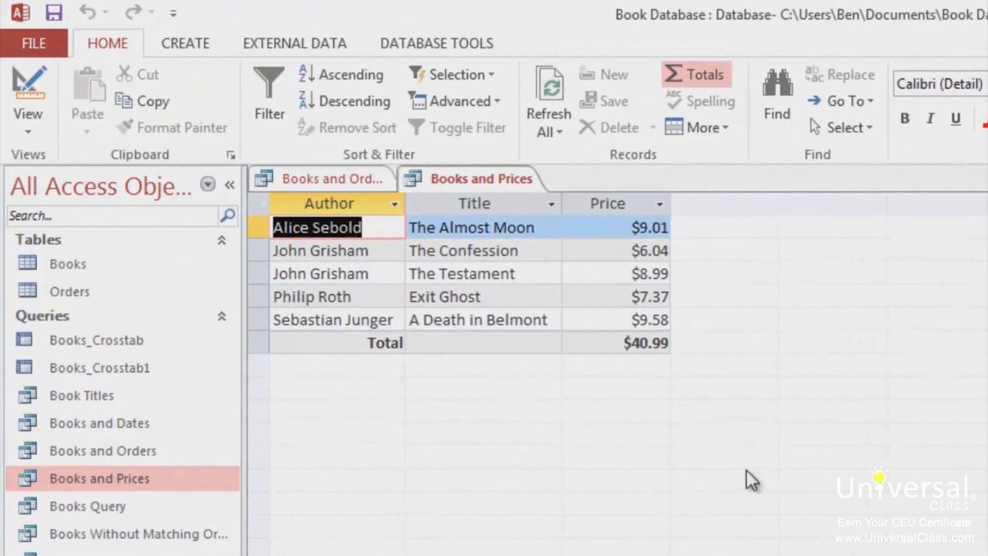
mouse_move(773, 488)
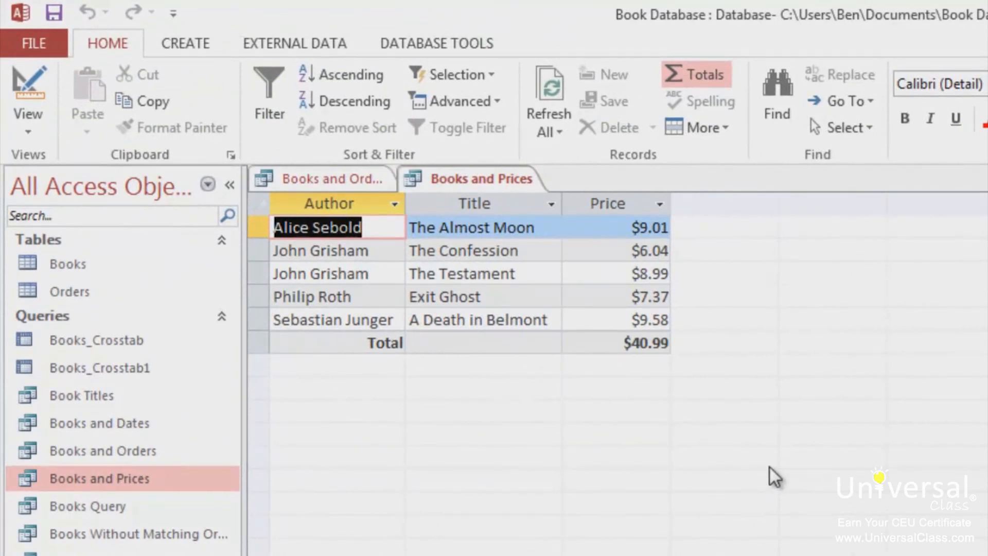
mouse_move(655, 413)
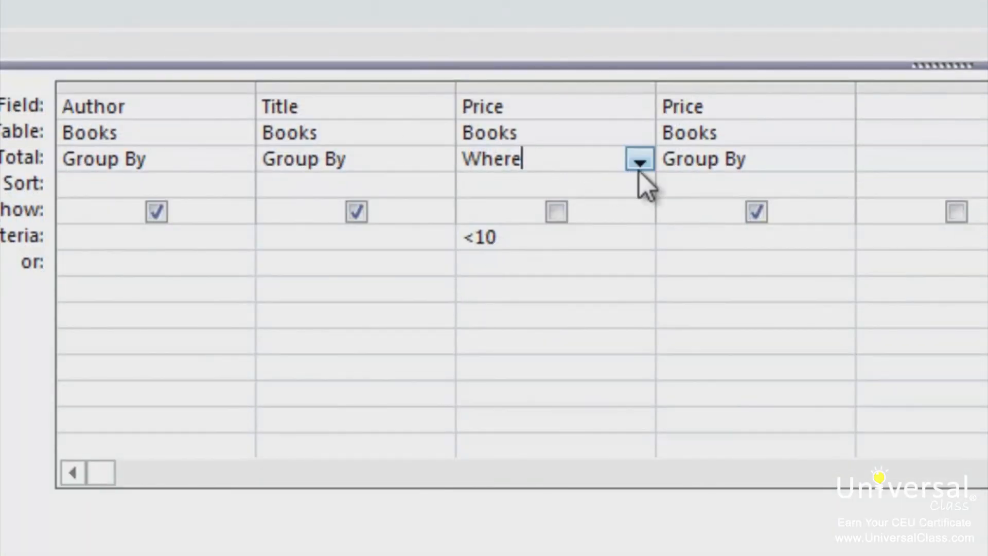
- Switch the under-$10 Price column's Total from Where to Expression
click(638, 159)
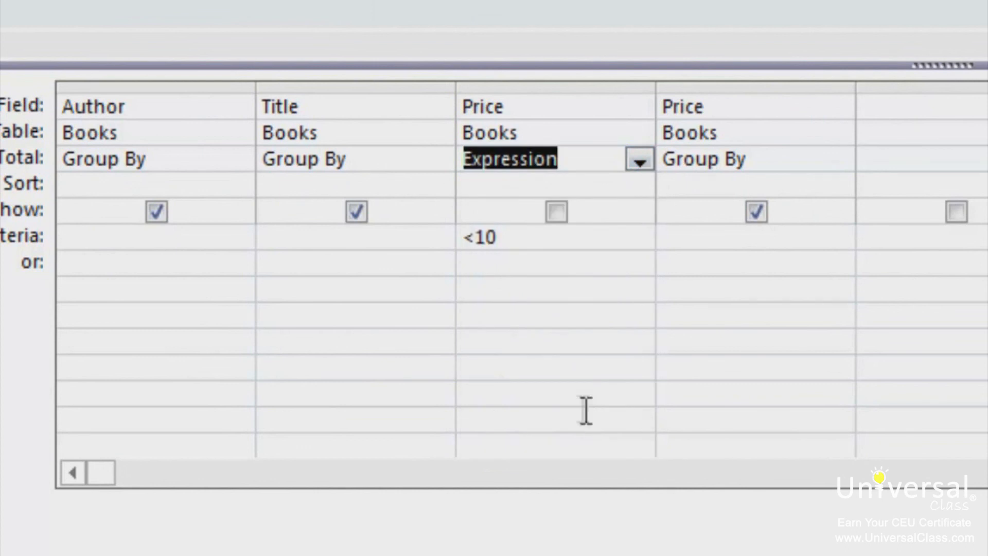
mouse_move(561, 404)
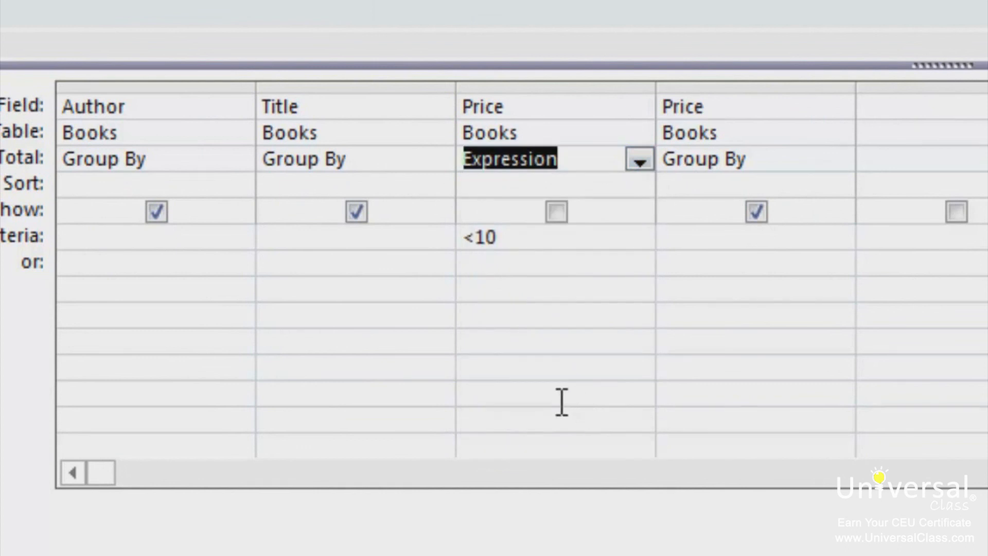